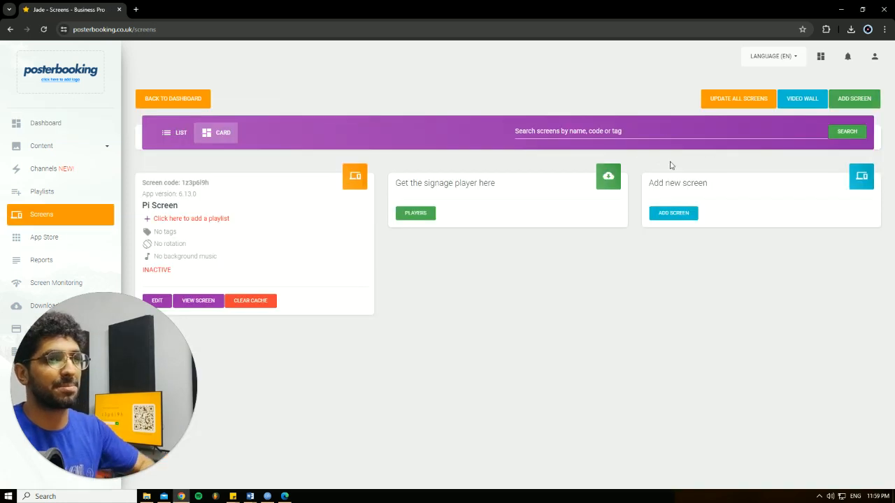
Dismiss the Add Screen form and open the Playlists page under Content
{"action": "left_click", "coordinate": [855, 98]}
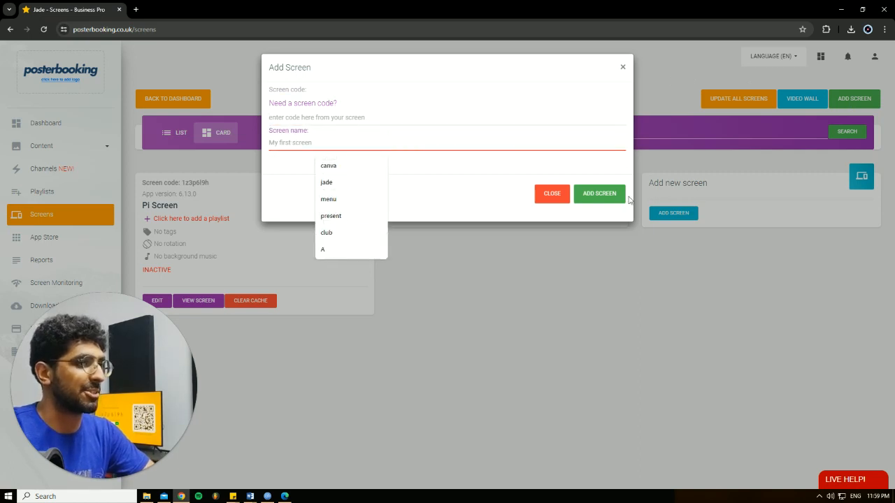
{"action": "left_click", "coordinate": [551, 194]}
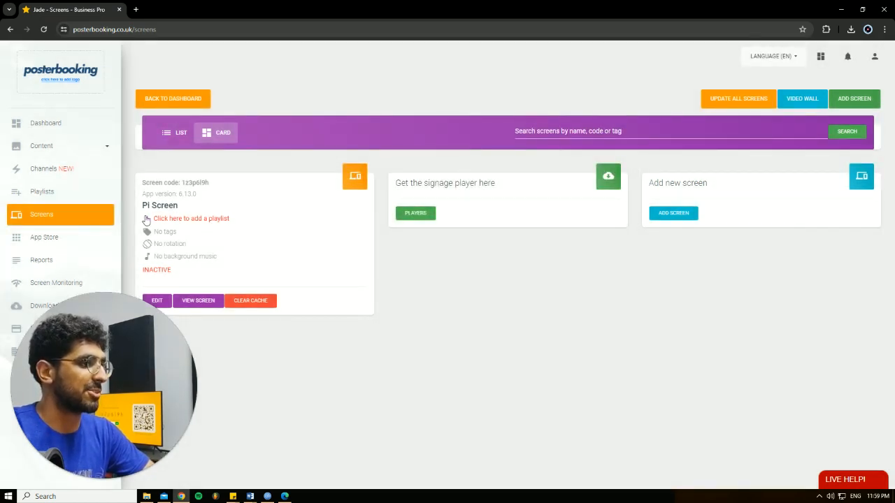
{"action": "left_click", "coordinate": [41, 146]}
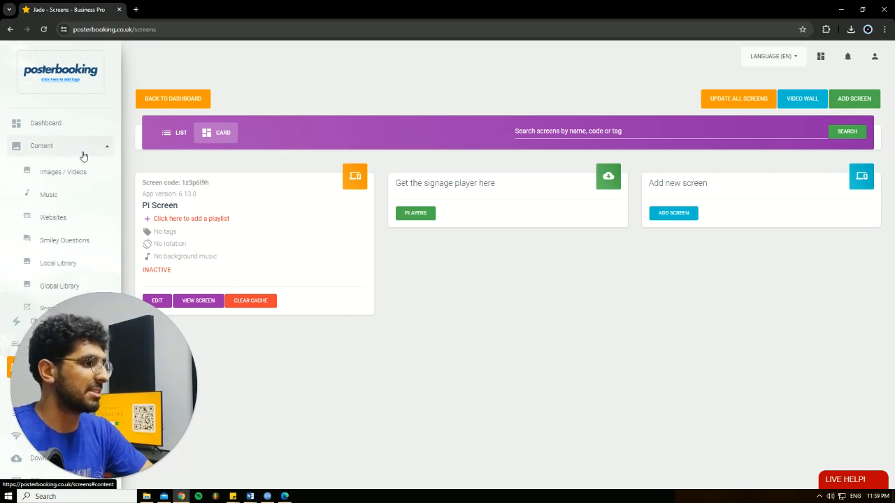
{"action": "left_click", "coordinate": [63, 172]}
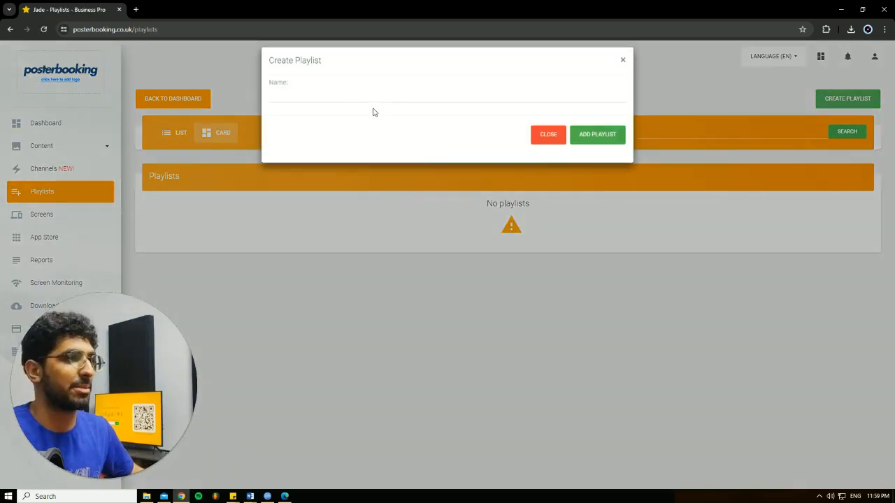
Create a playlist named 'slidshow'
{"action": "type", "text": "slidshow"}
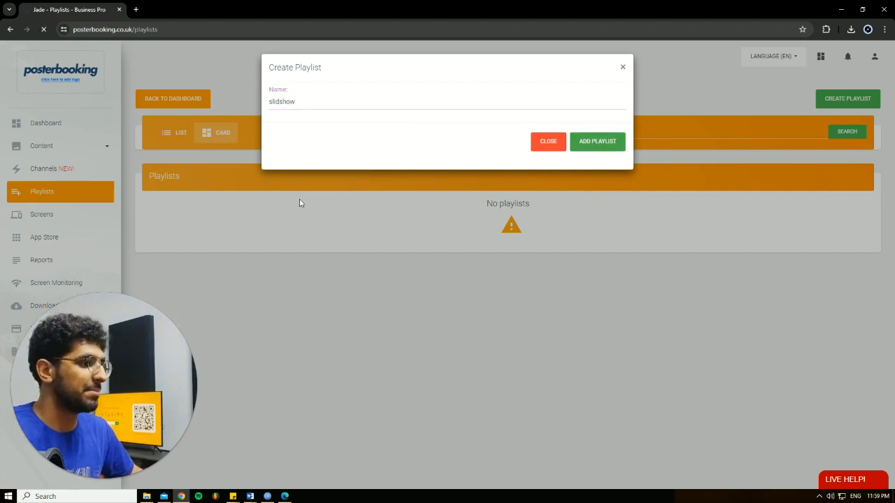
{"action": "left_click", "coordinate": [598, 141]}
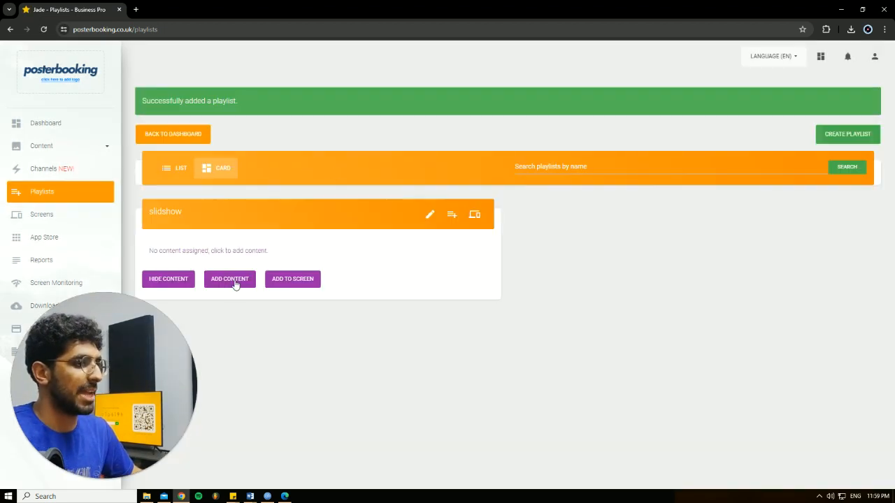
Add the landscape image images.jpg to the slidshow playlist
{"action": "left_click", "coordinate": [229, 279]}
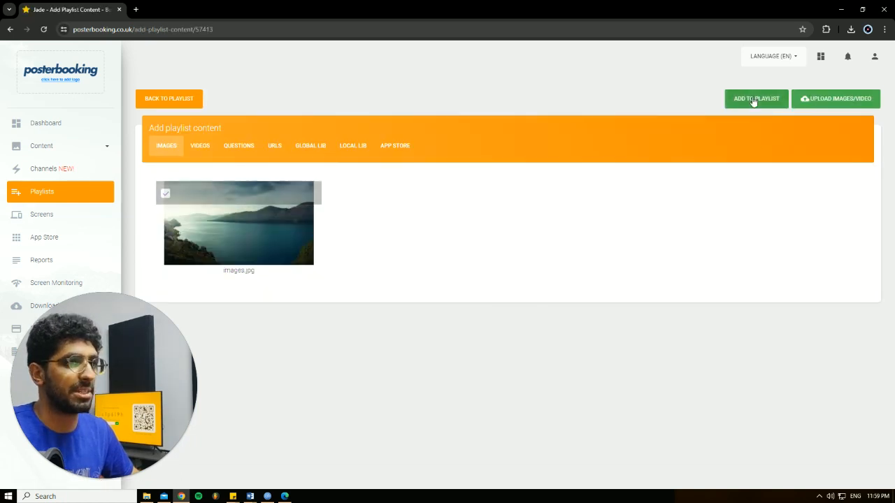
{"action": "left_click", "coordinate": [755, 99]}
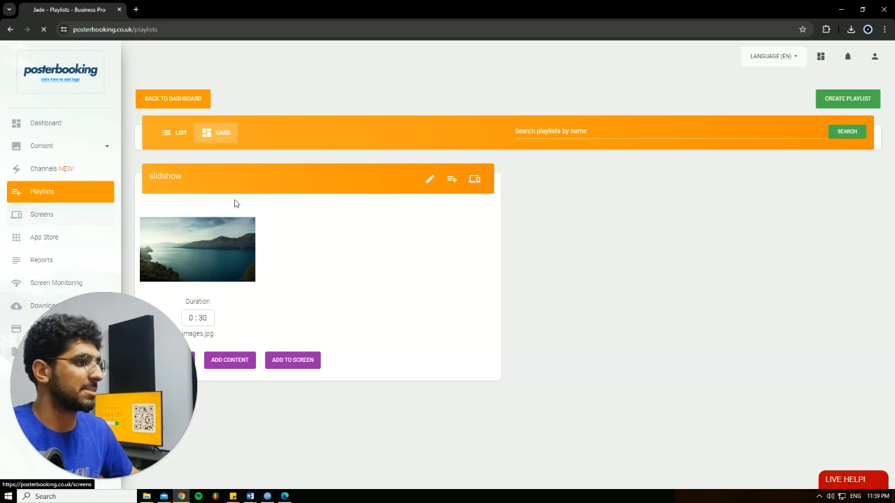
Assign the slidshow playlist to Pi Screen from the Screens list and save
{"action": "left_click", "coordinate": [42, 214]}
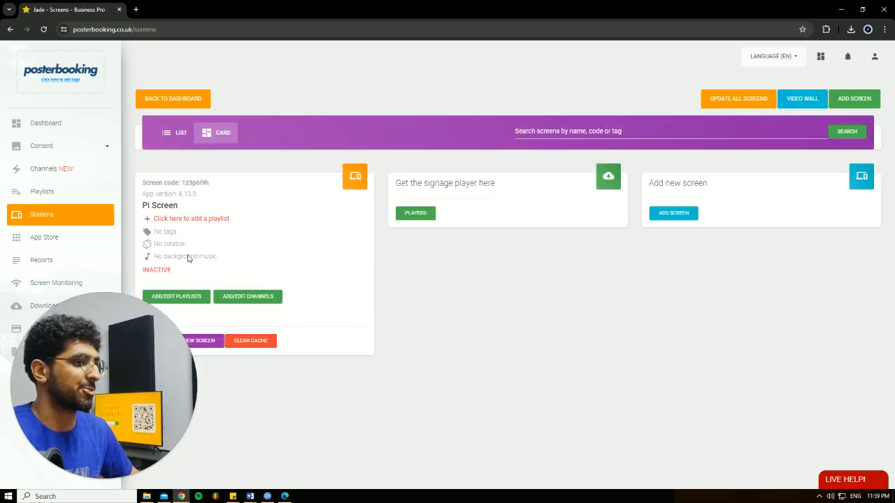
{"action": "left_click", "coordinate": [176, 296]}
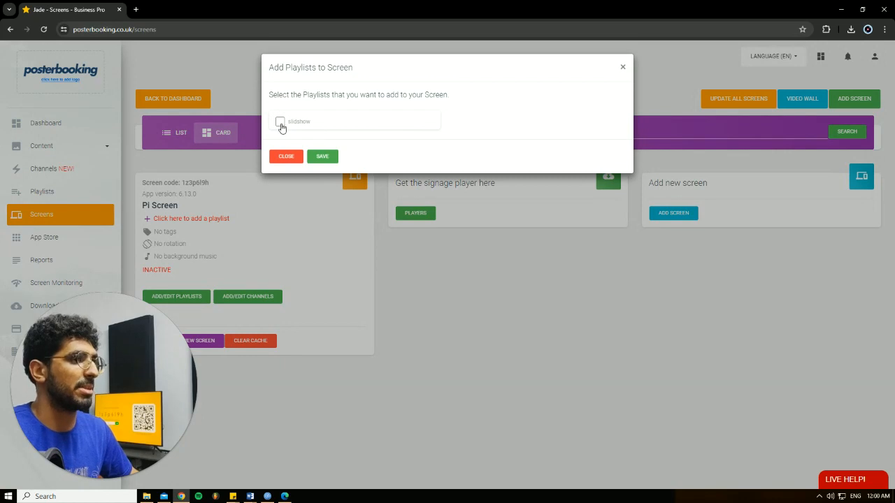
{"action": "left_click", "coordinate": [280, 121]}
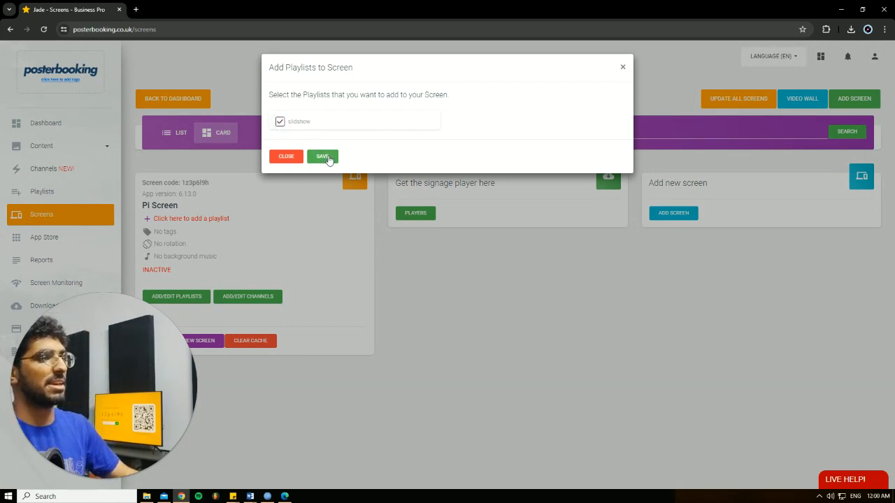
{"action": "left_click", "coordinate": [323, 156]}
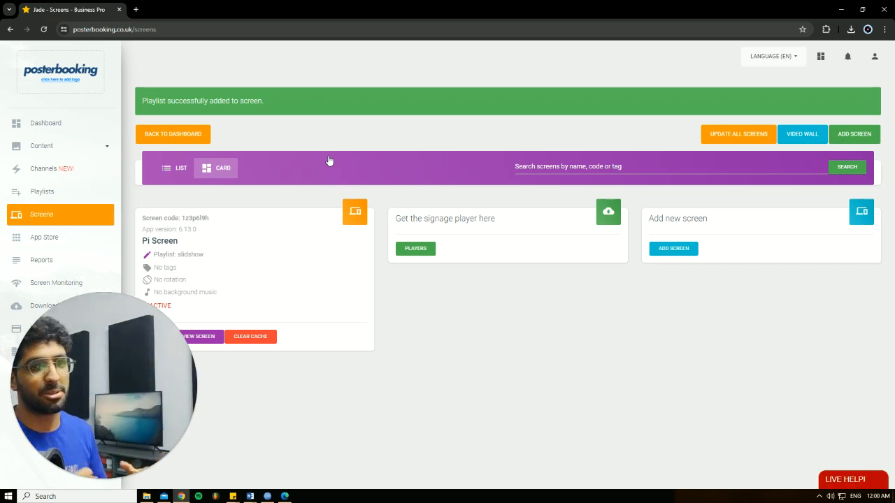
{"action": "mouse_move", "coordinate": [346, 143]}
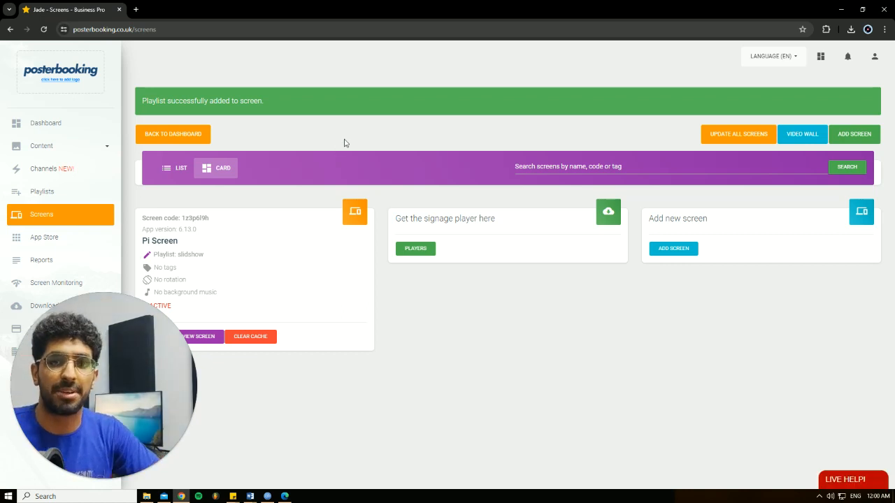
{"action": "mouse_move", "coordinate": [196, 134]}
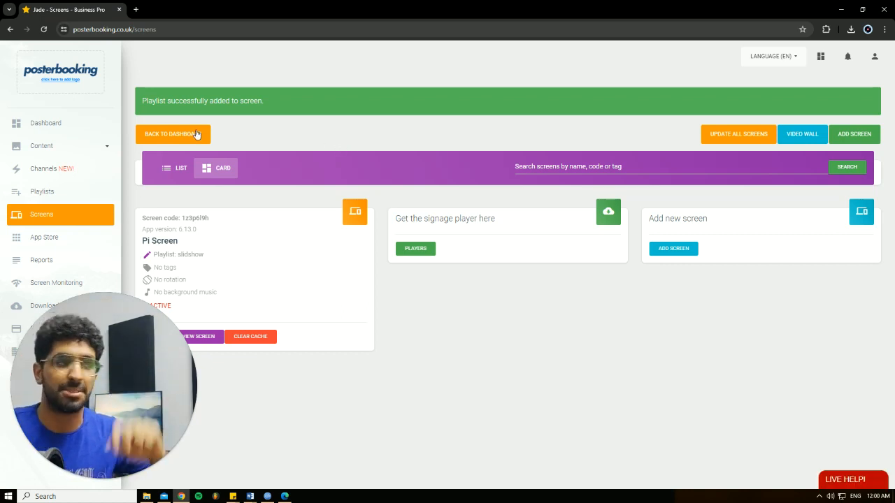